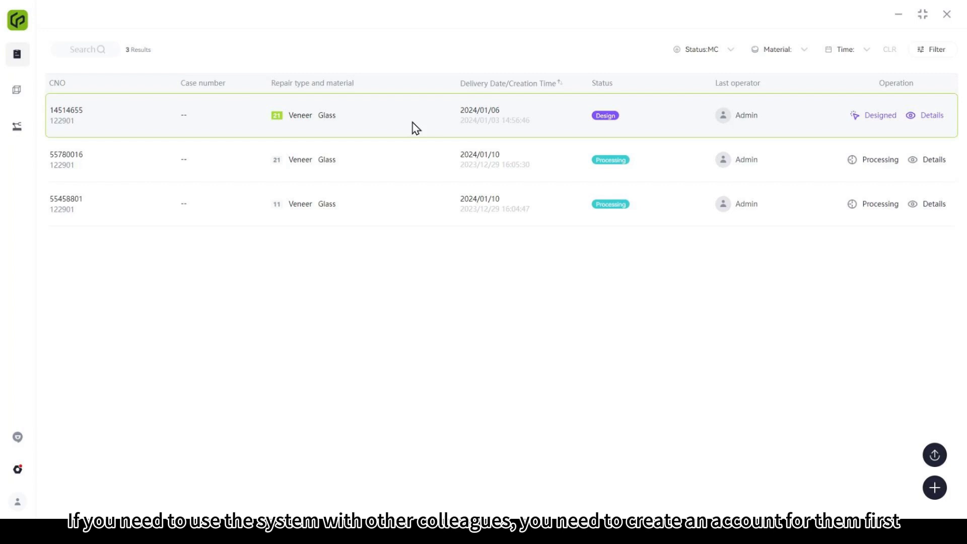
pyautogui.moveTo(418, 115)
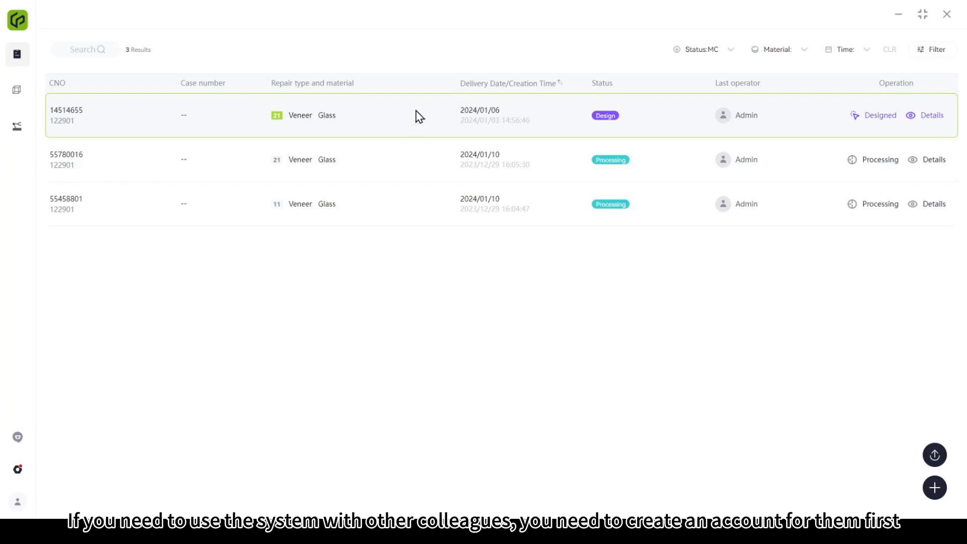
pyautogui.moveTo(103, 442)
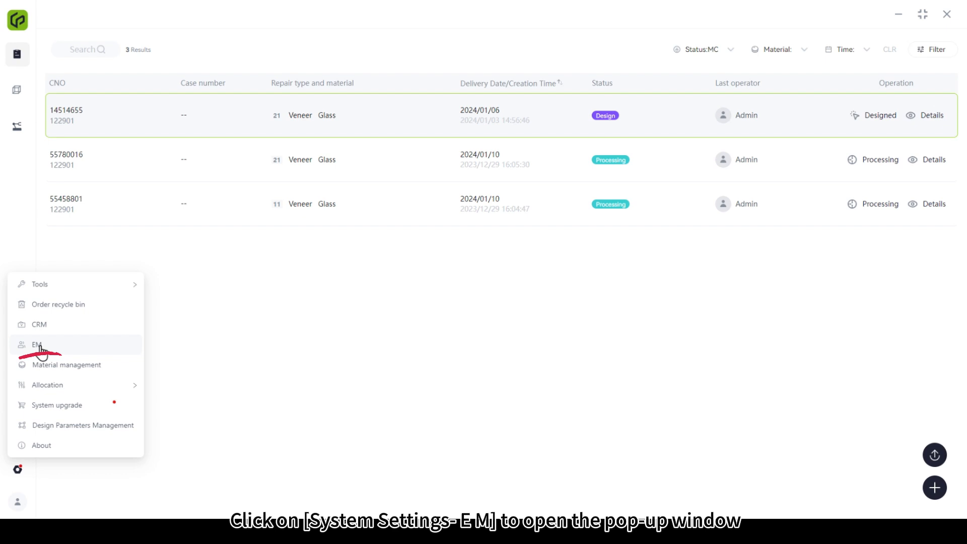
pyautogui.click(36, 344)
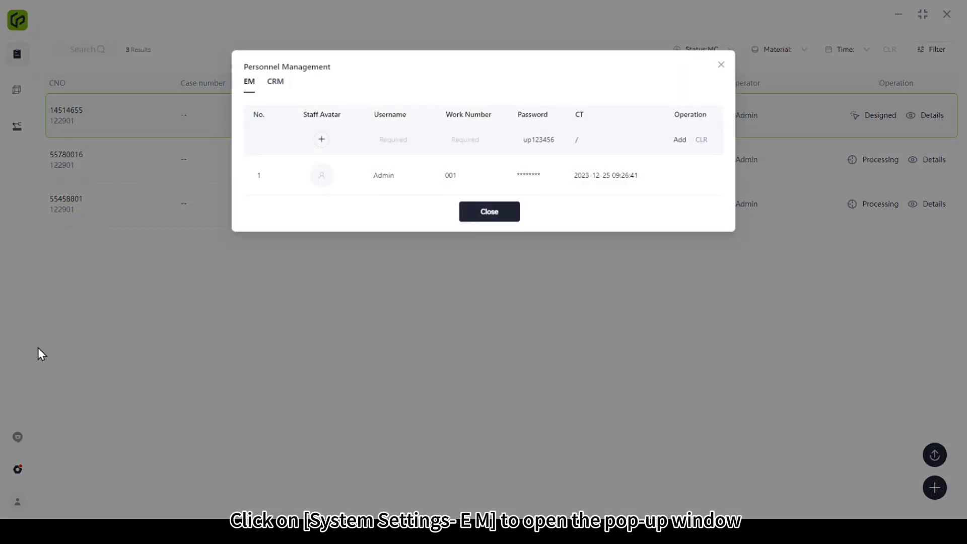
pyautogui.write('BOB')
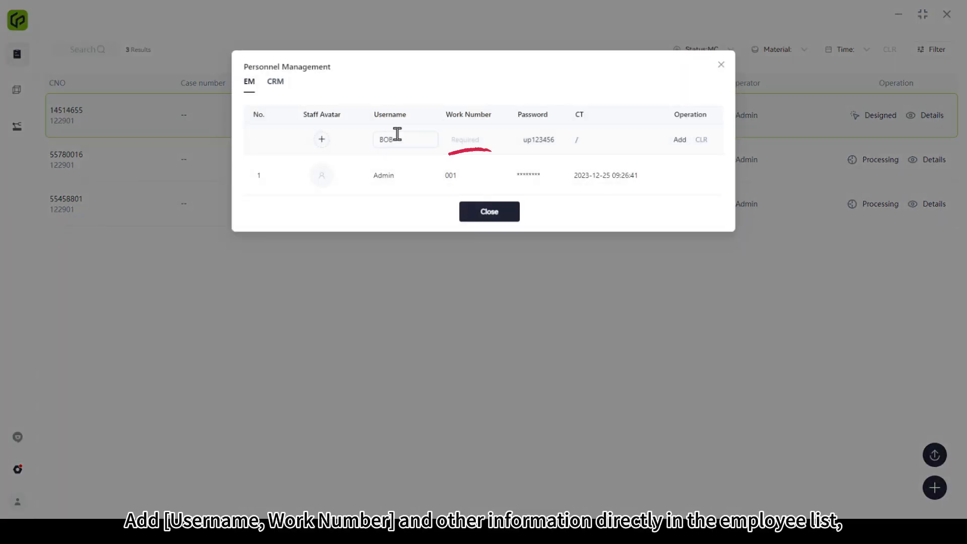
pyautogui.write('002')
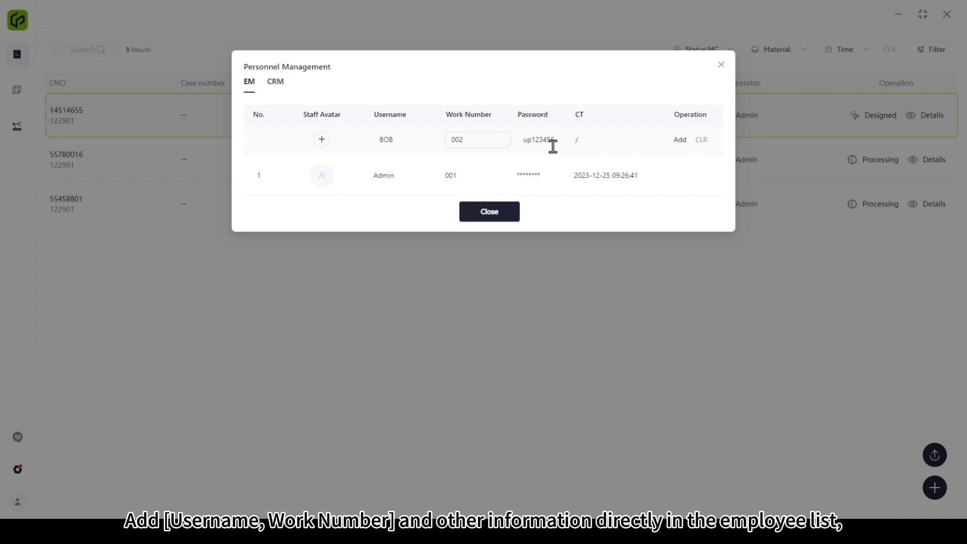
pyautogui.write('001122')
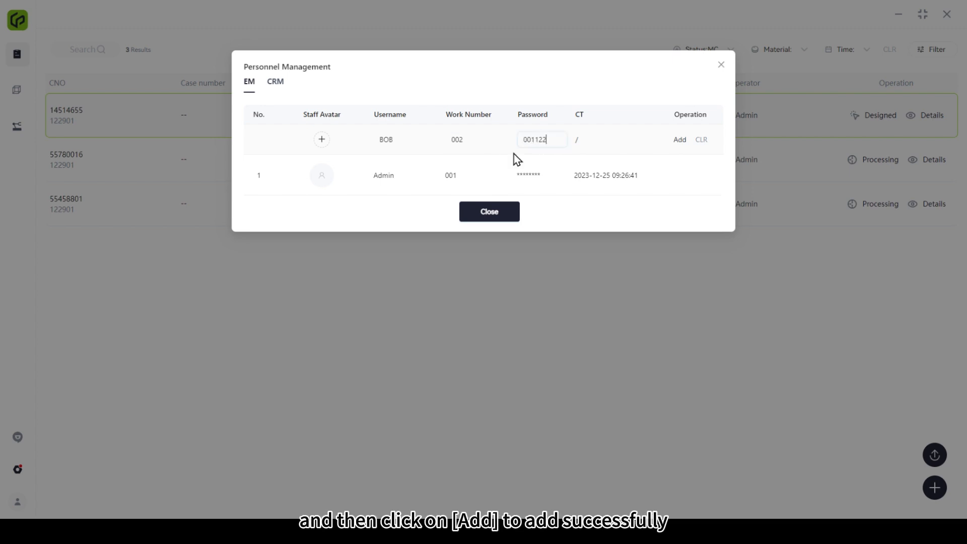
pyautogui.click(679, 140)
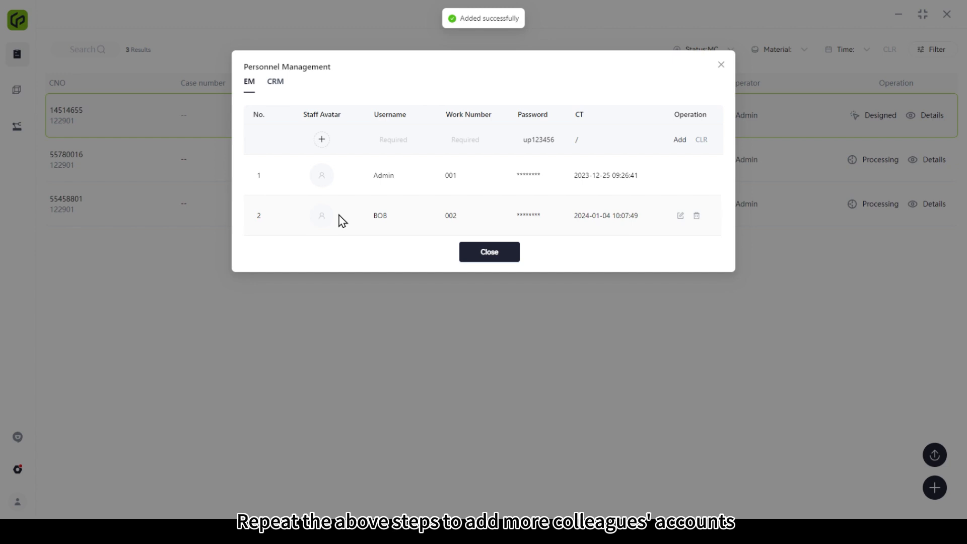
pyautogui.click(489, 252)
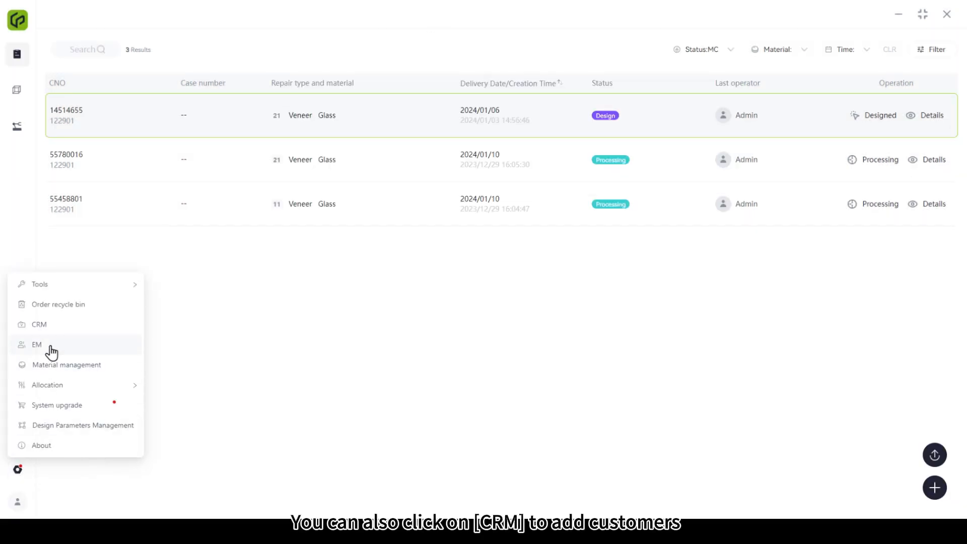
# Enter customer number 001997 with Ethiopia as Country/Area, then close the dialog
pyautogui.click(39, 324)
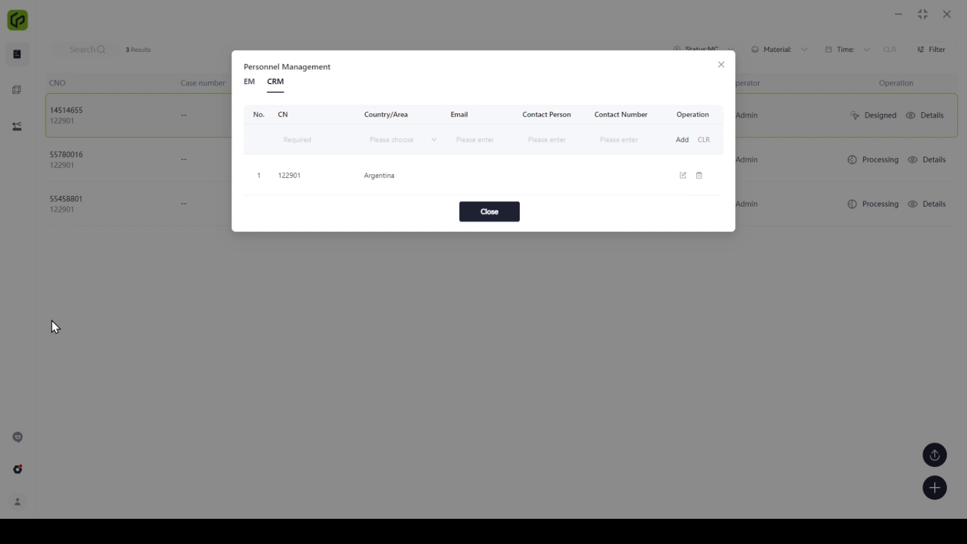
pyautogui.write('001997')
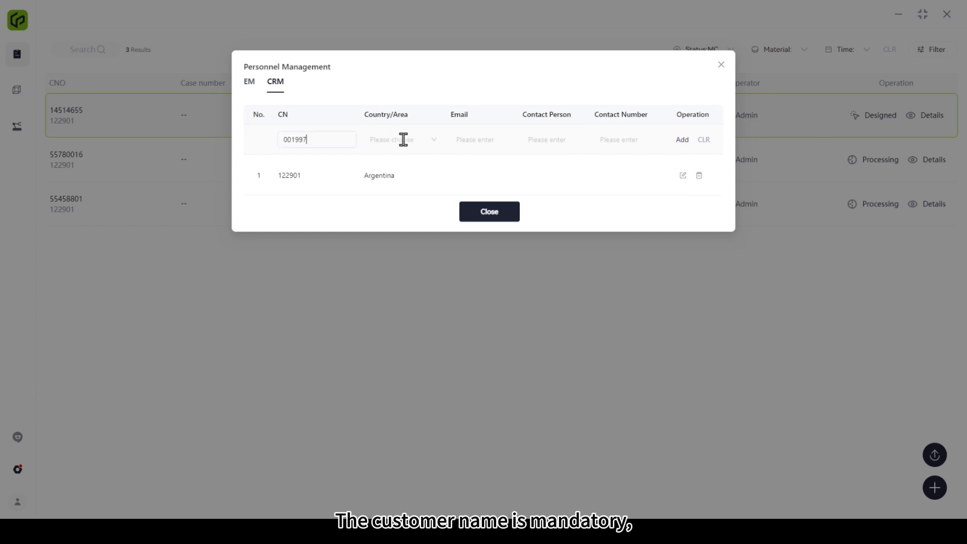
pyautogui.click(402, 139)
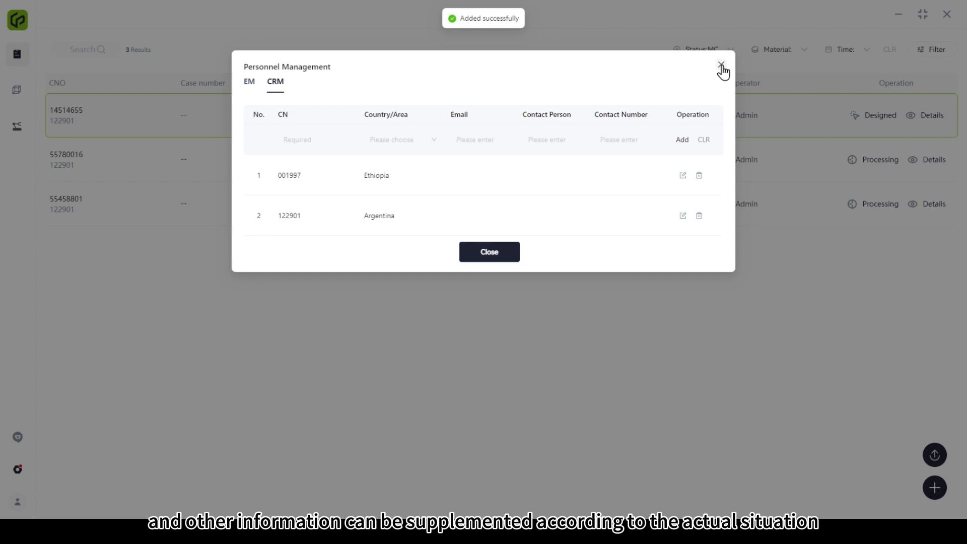
pyautogui.click(723, 67)
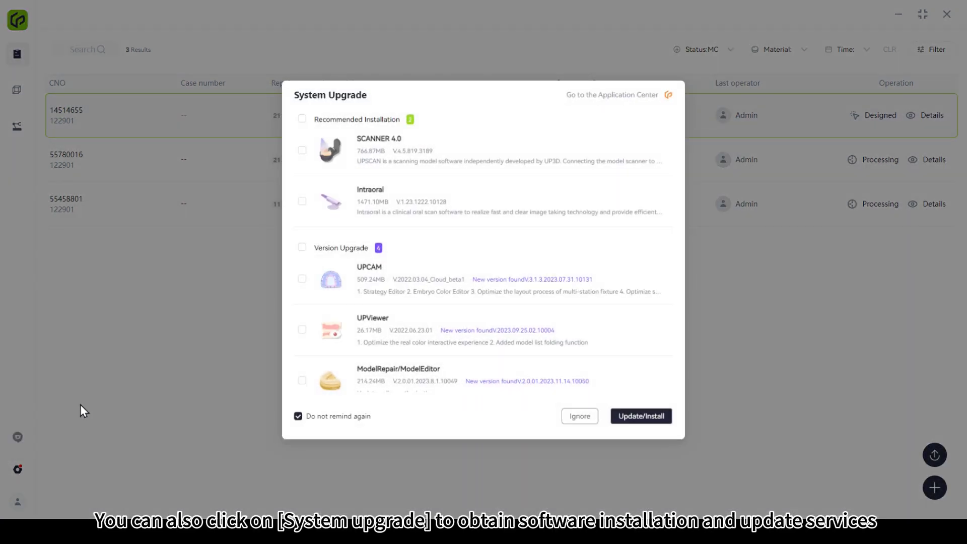
pyautogui.moveTo(67, 433)
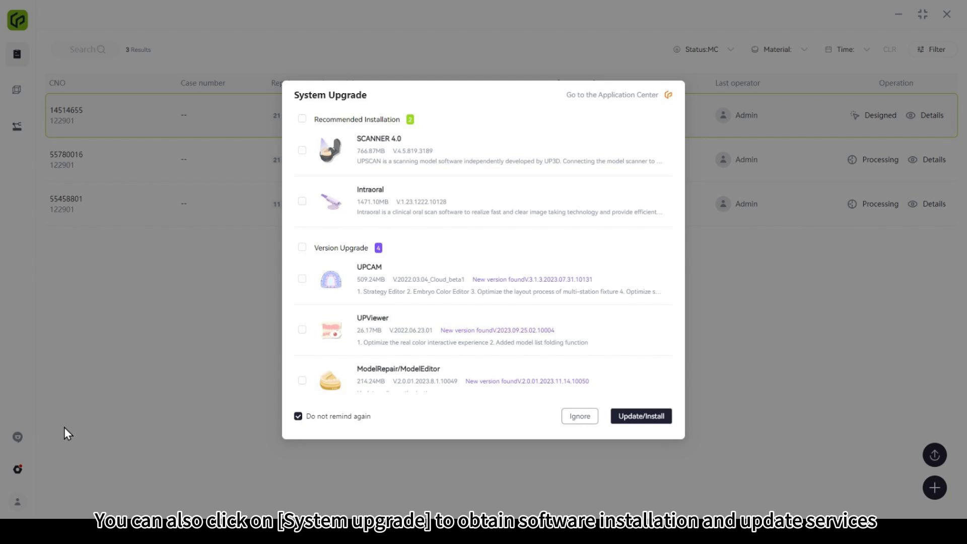
pyautogui.click(579, 415)
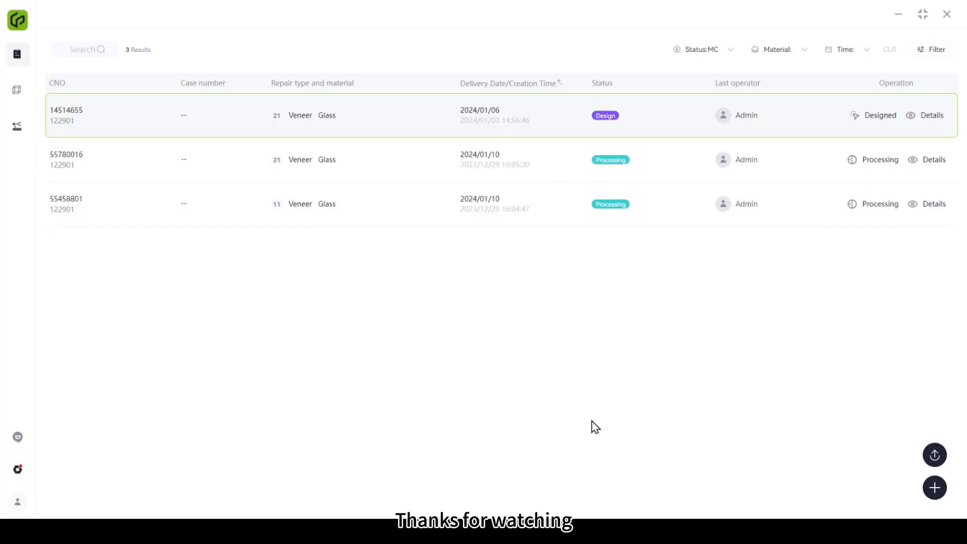